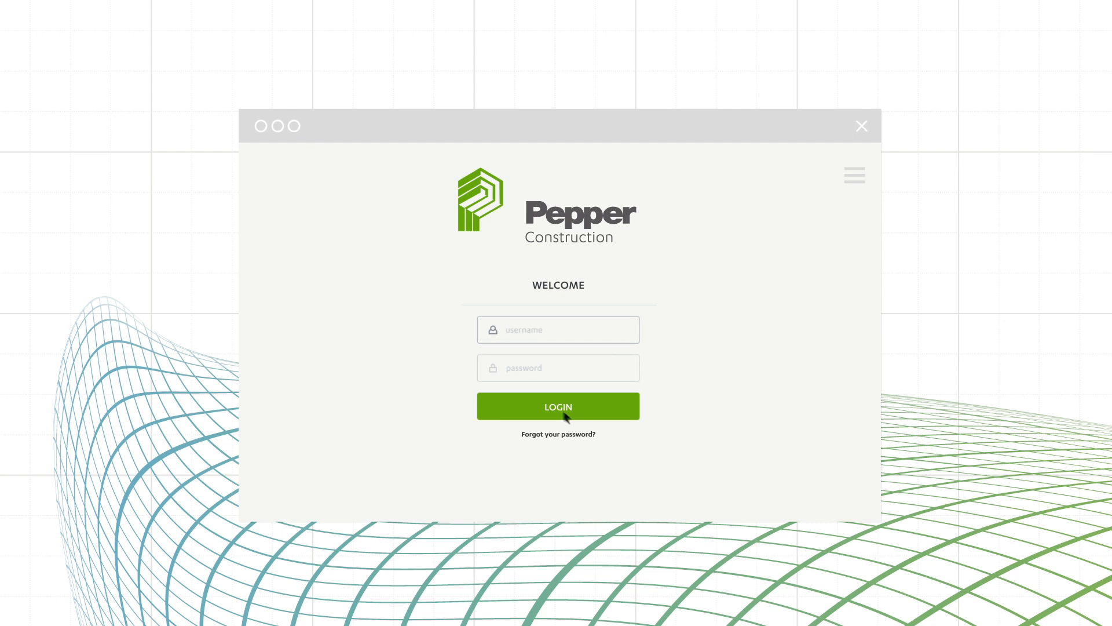
Log in, fill in the building occupancy and run the annual energy analysis (656,760 kWh, 18,990 therms)
{"action": "left_click", "coordinate": [557, 406]}
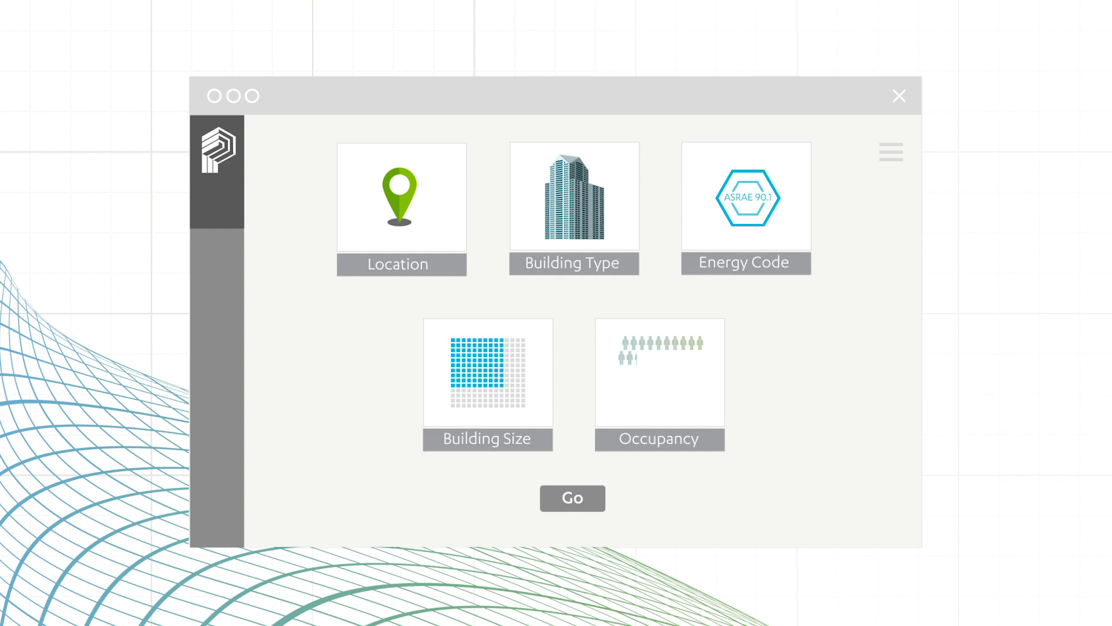
{"action": "left_click", "coordinate": [572, 497]}
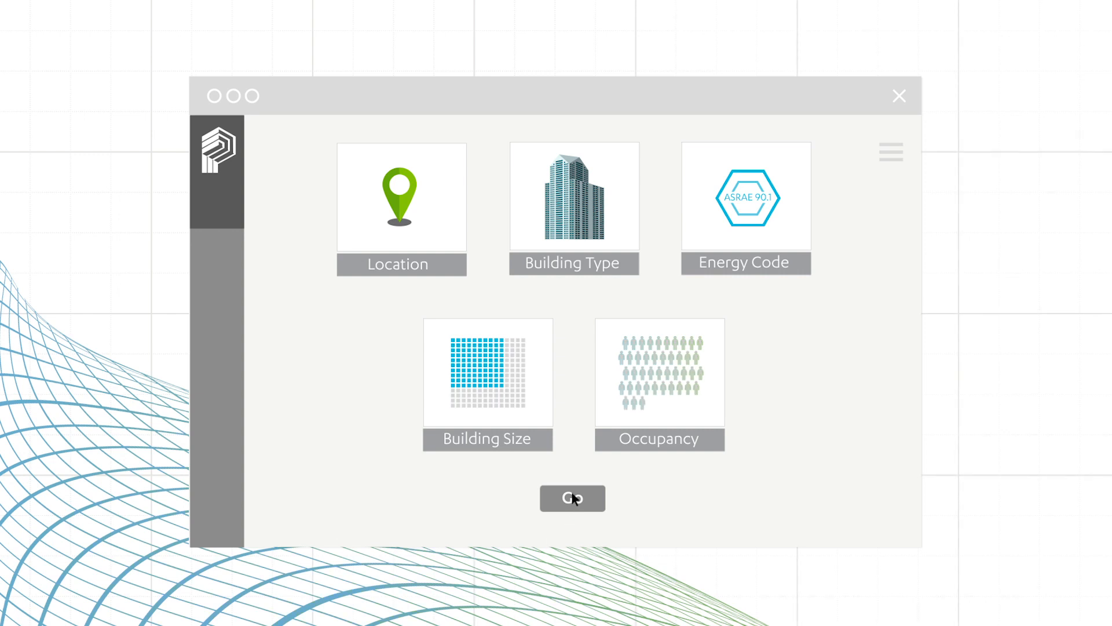
{"action": "left_click", "coordinate": [571, 498]}
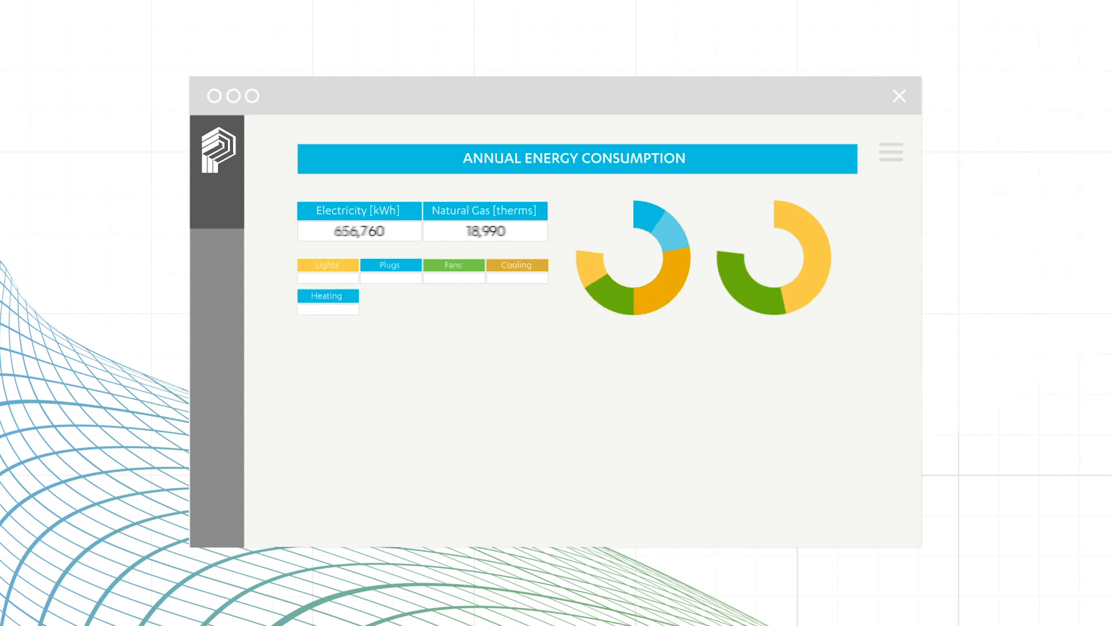
Review annual energy and construction costs, then move to the Current Performance checklist
{"action": "scroll", "scroll_direction": "down", "scroll_amount": 3}
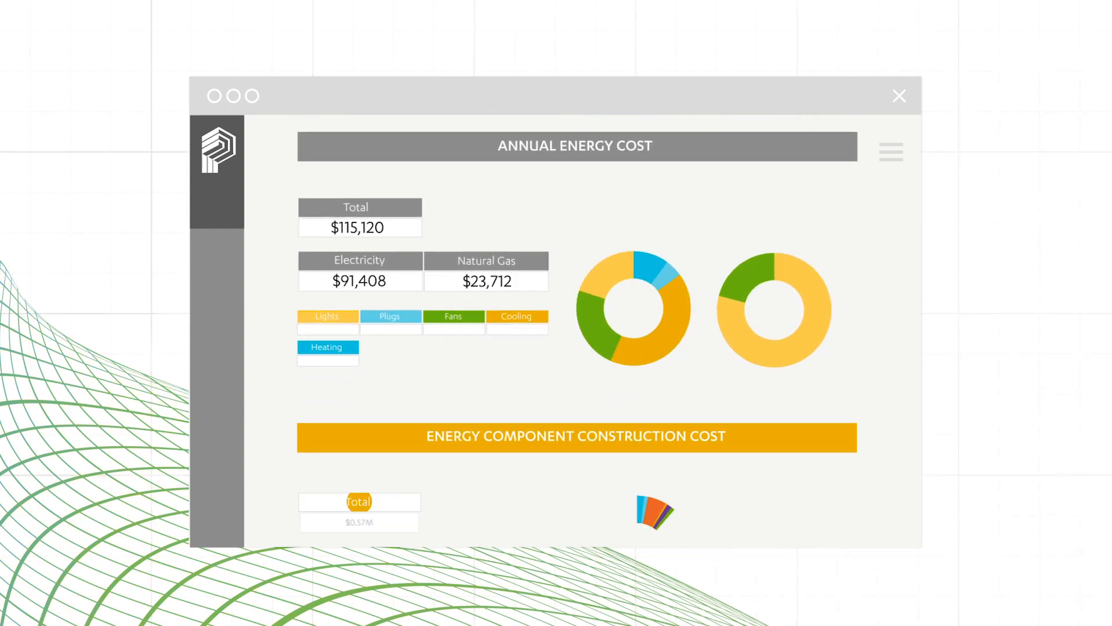
{"action": "scroll", "scroll_direction": "down", "scroll_amount": 3}
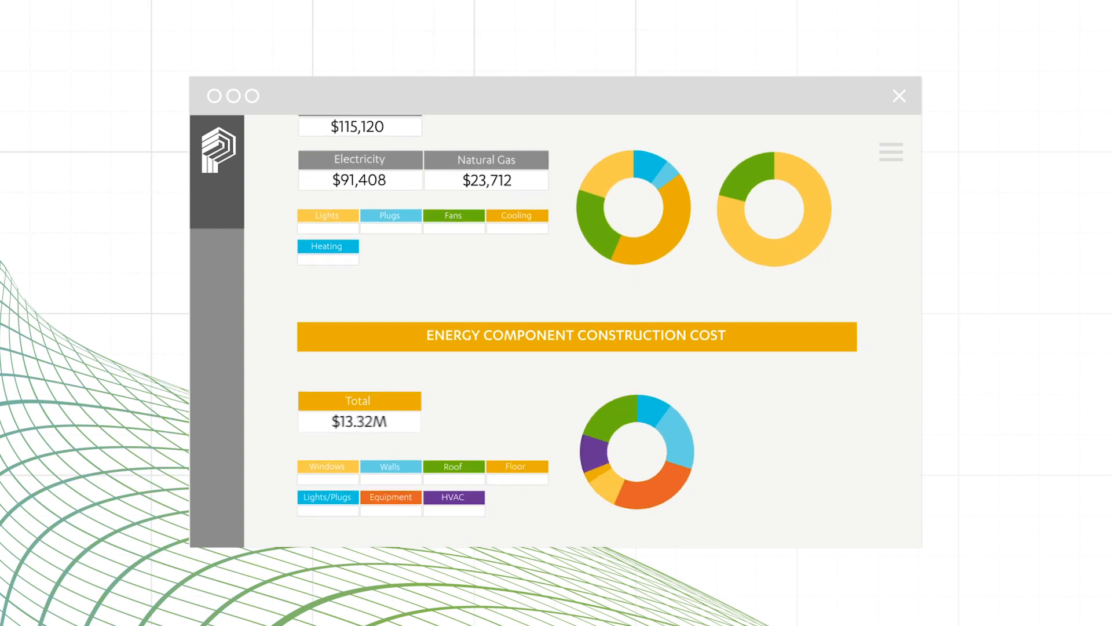
{"action": "left_click", "coordinate": [898, 96]}
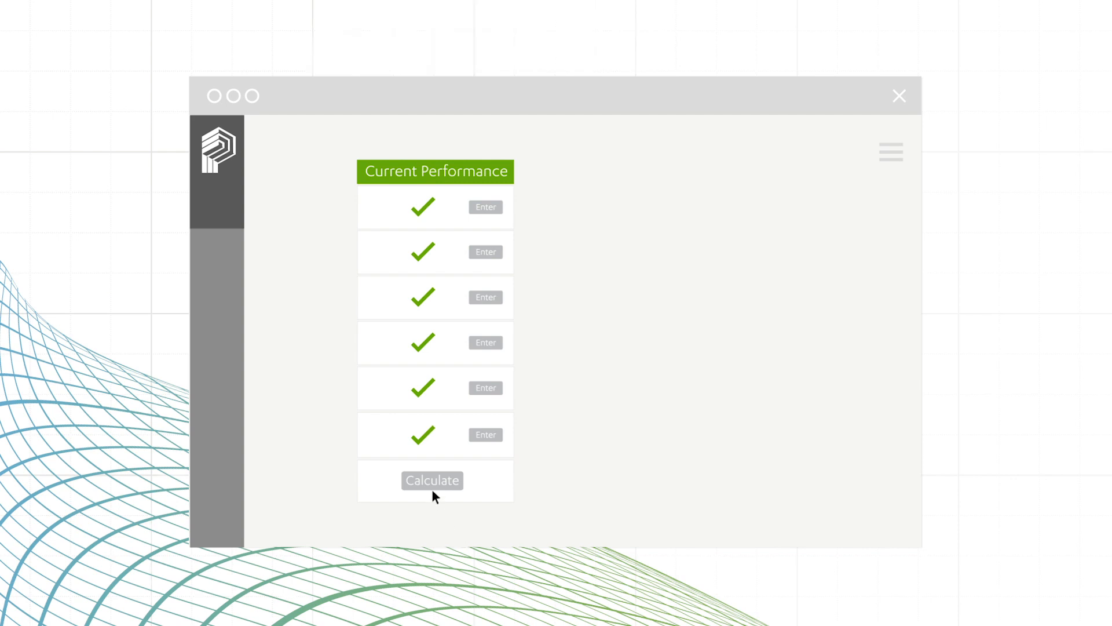
Calculate current performance, generate four upgrade strategies and compute New Strategy 3's solar PV value of 92
{"action": "left_click", "coordinate": [431, 480]}
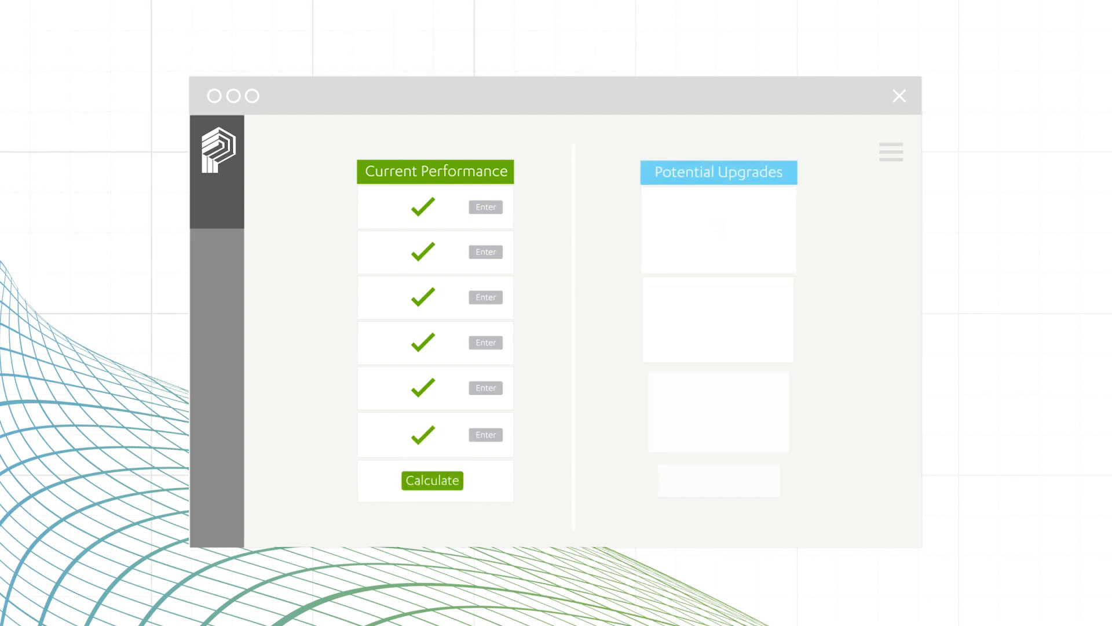
{"action": "left_click", "coordinate": [433, 481]}
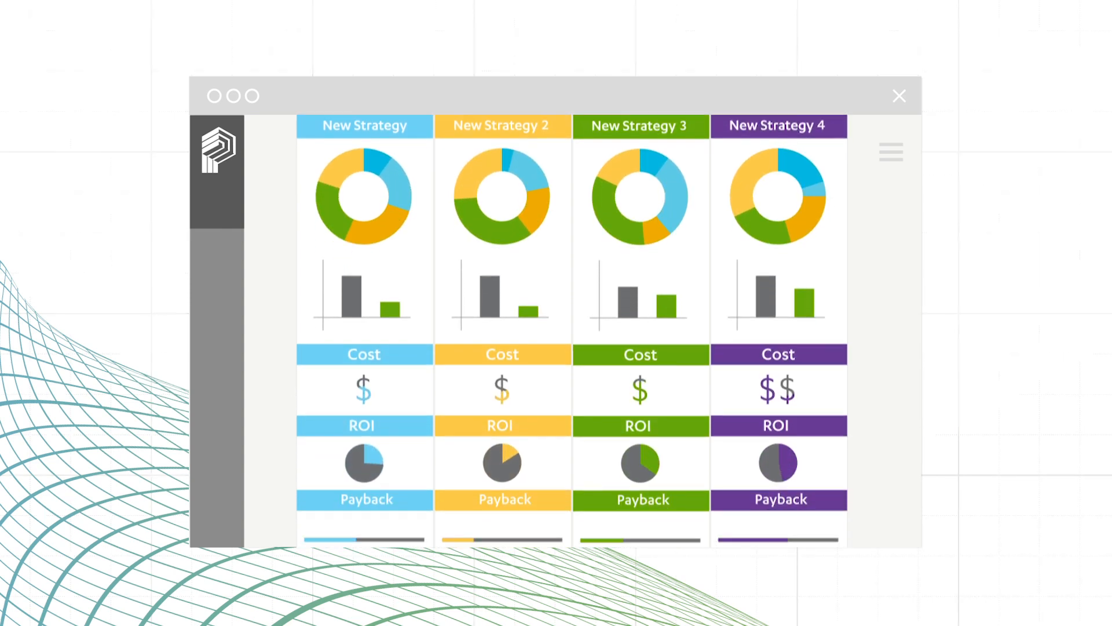
{"action": "scroll", "scroll_direction": "down", "scroll_amount": 3}
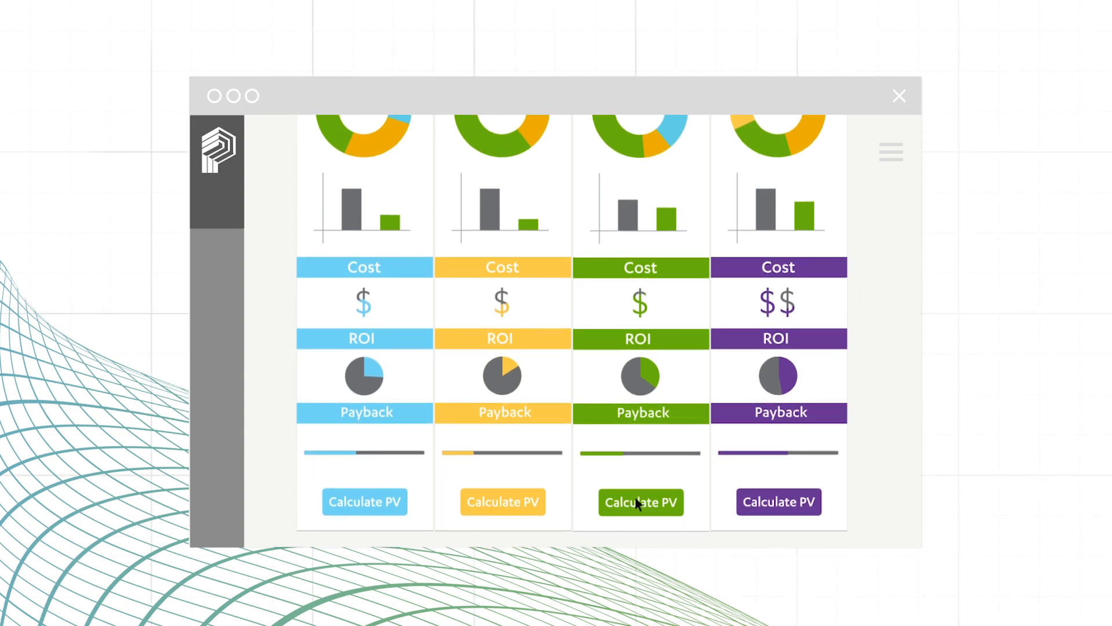
{"action": "left_click", "coordinate": [640, 502]}
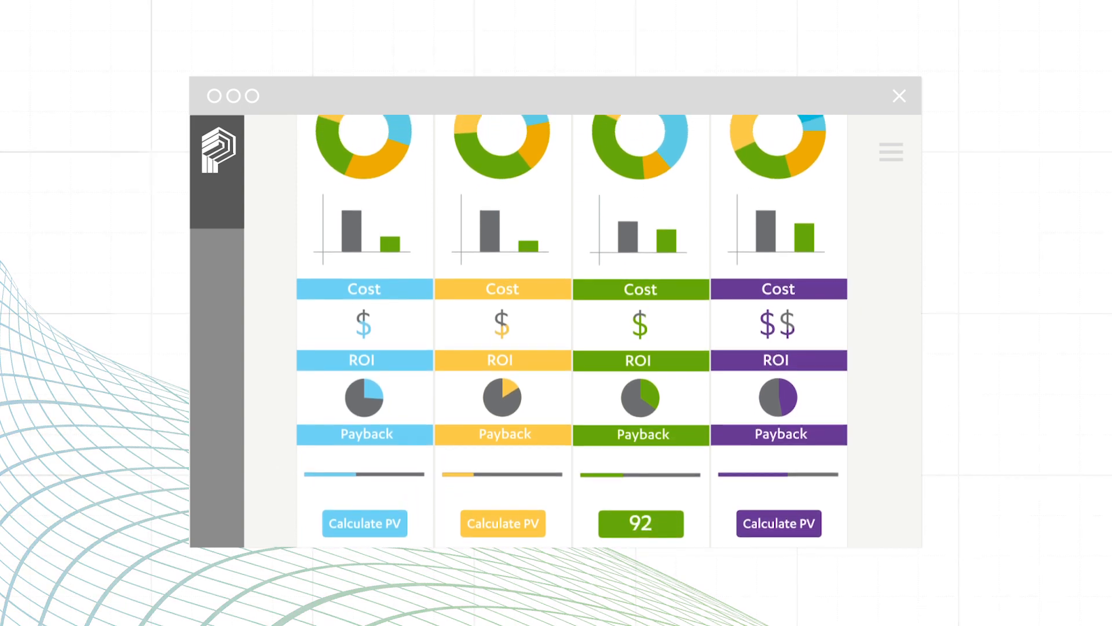